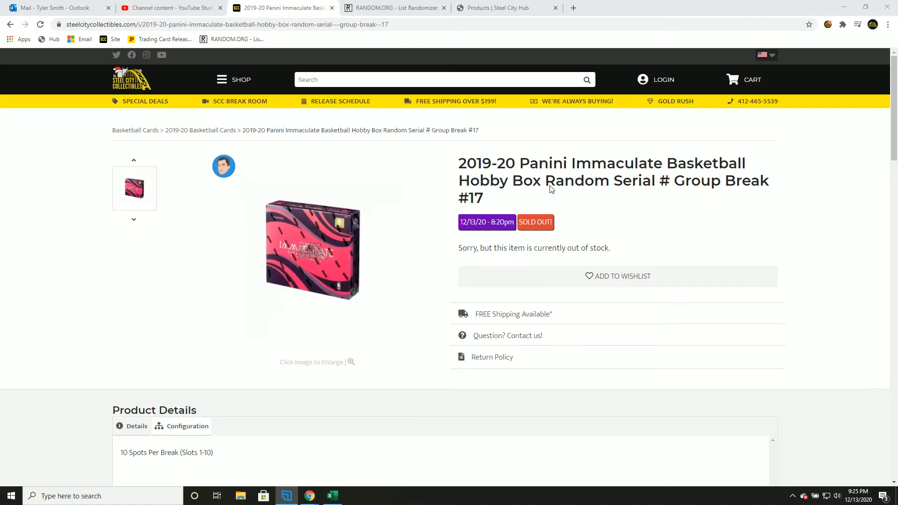
pyautogui.moveTo(618, 204)
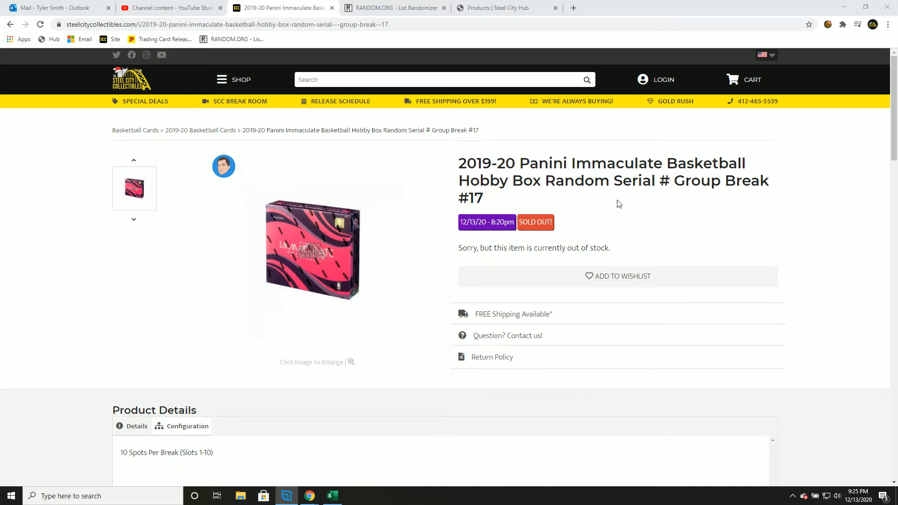
pyautogui.moveTo(484, 195)
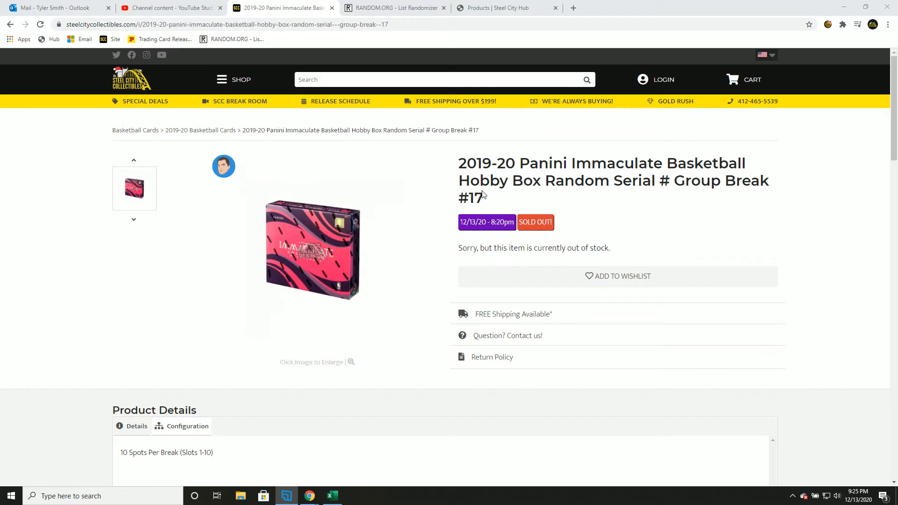
# Copy the ten participant names from the spreadsheet into the List Randomizer entry box
pyautogui.click(394, 7)
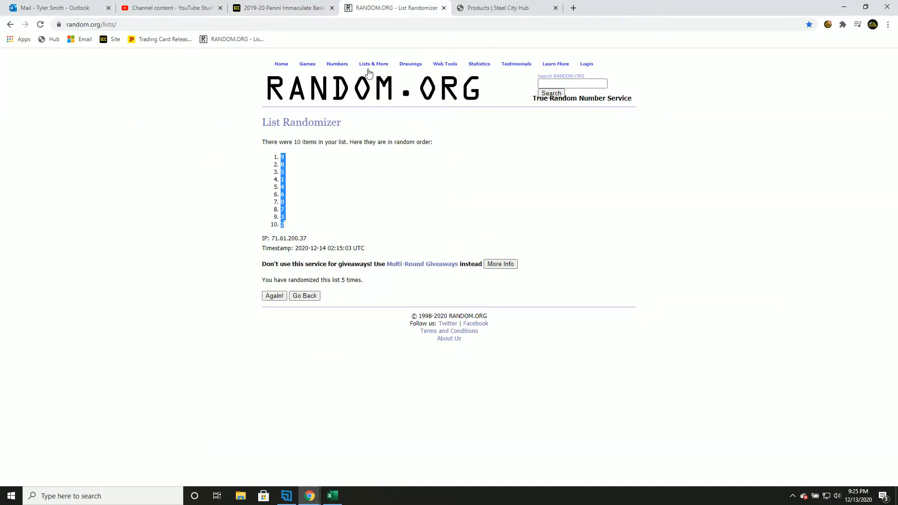
pyautogui.click(304, 296)
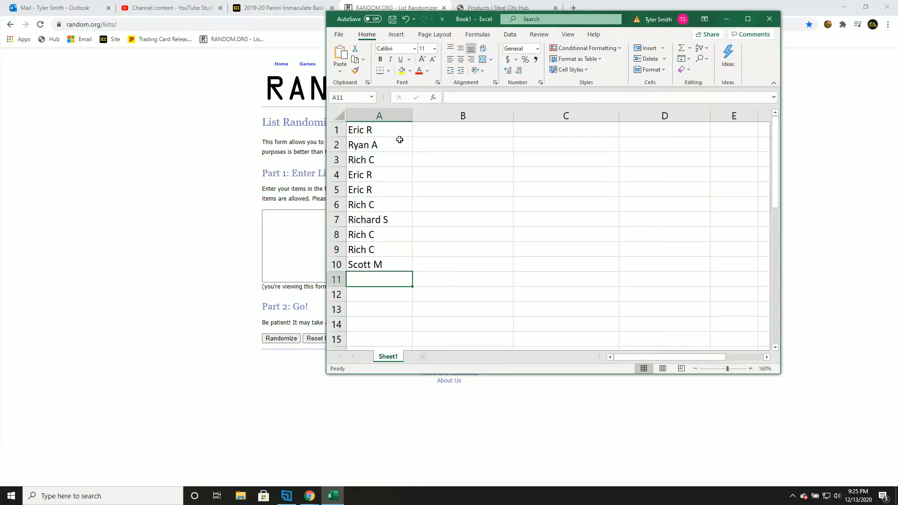
pyautogui.rightClick(378, 195)
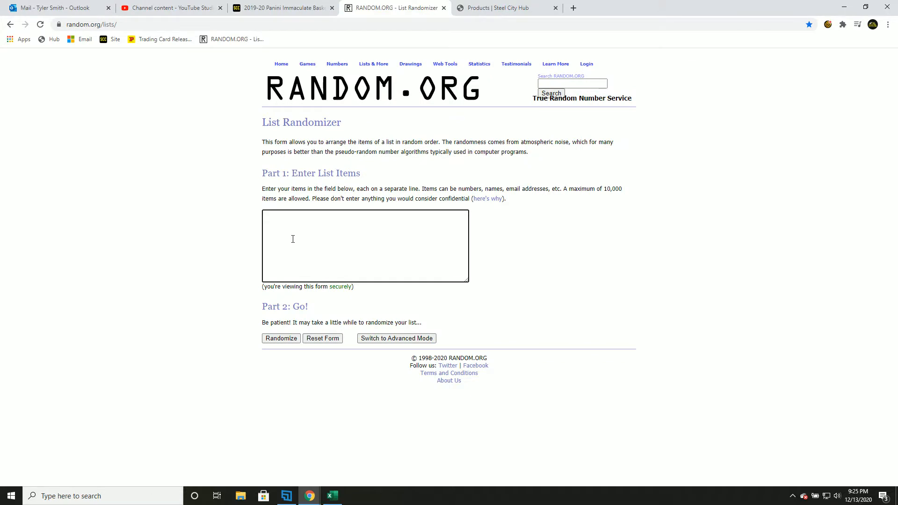
pyautogui.click(281, 337)
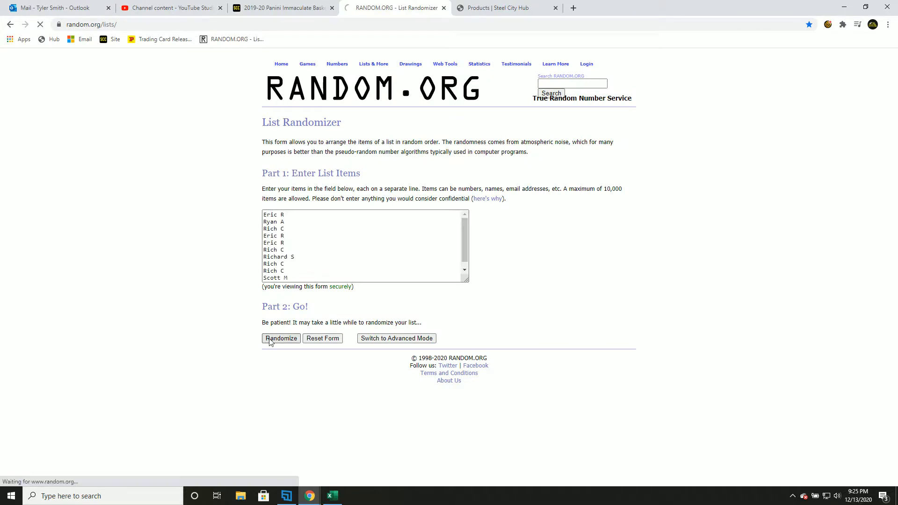
# Randomize the name list repeatedly until it has been shuffled five times, then select the result
pyautogui.click(280, 337)
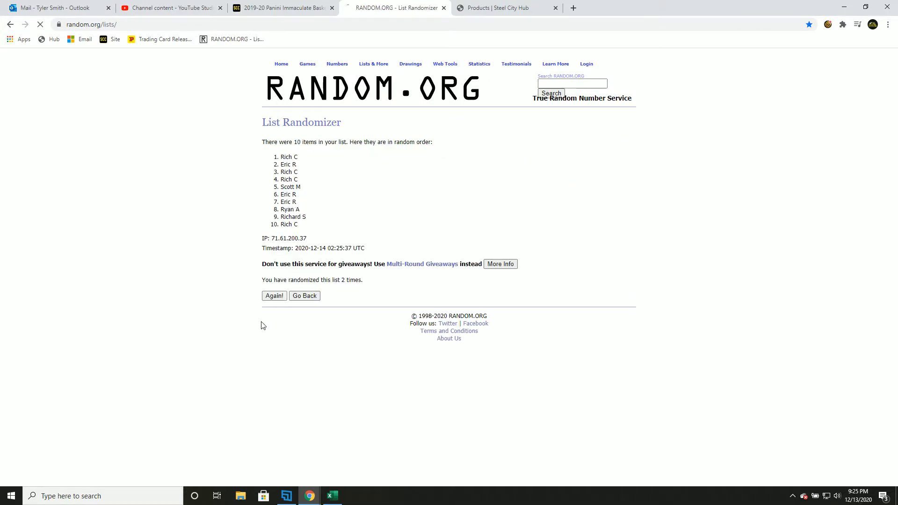
pyautogui.click(274, 296)
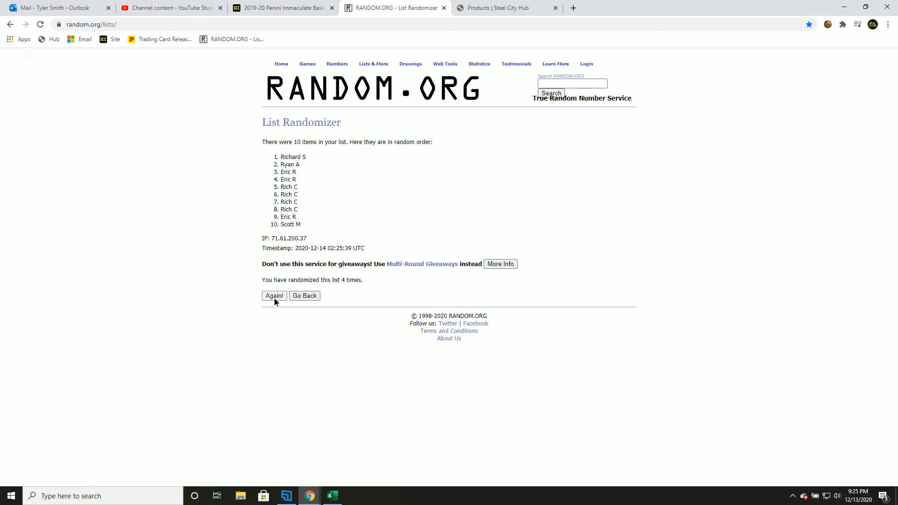
pyautogui.click(274, 296)
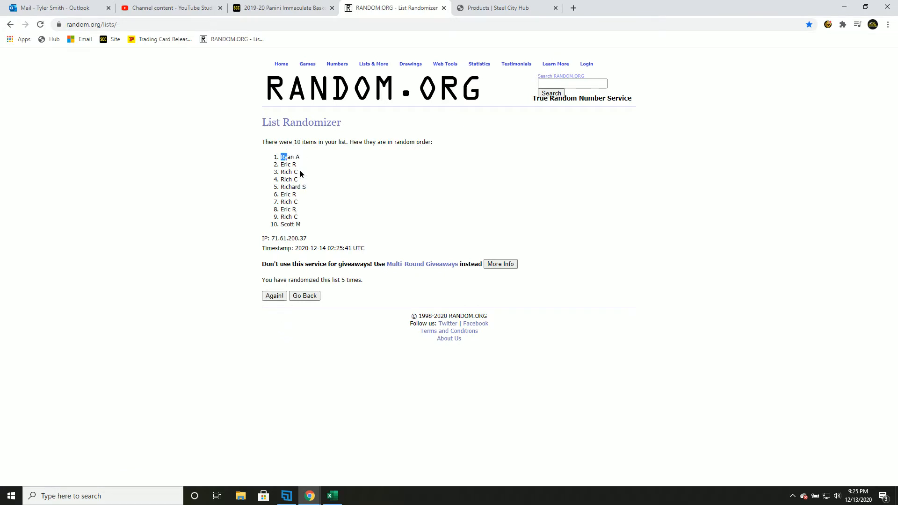
pyautogui.rightClick(295, 194)
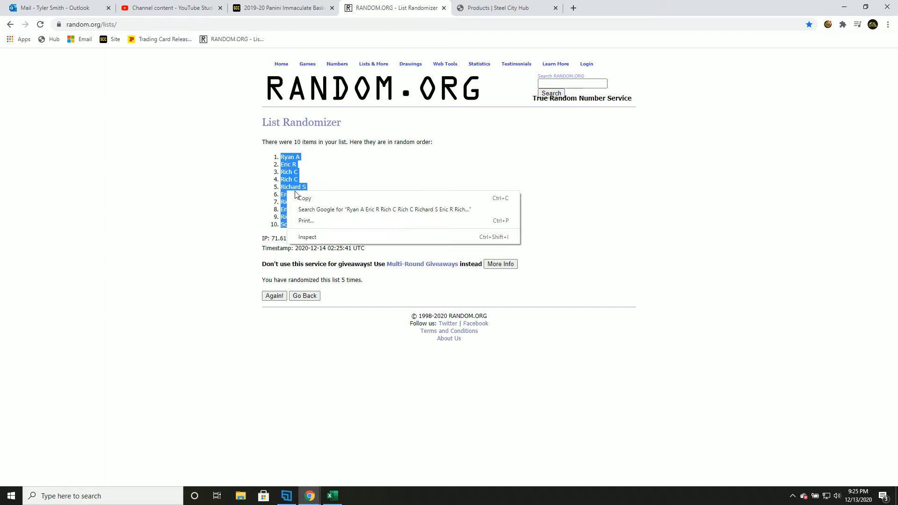
pyautogui.click(331, 496)
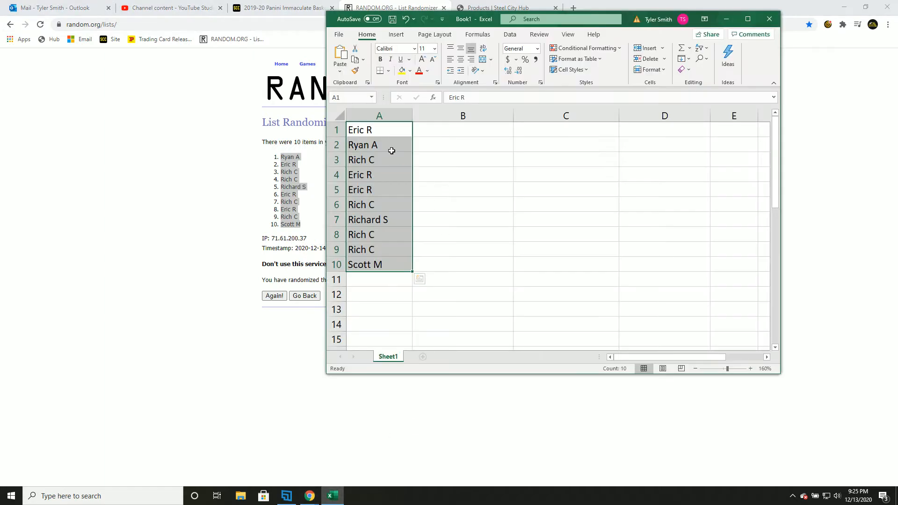
pyautogui.press('Delete')
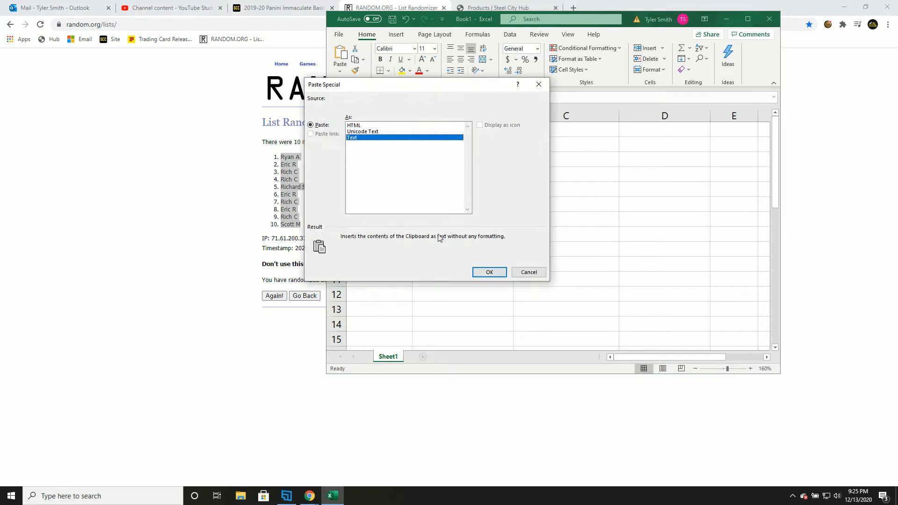
pyautogui.click(489, 271)
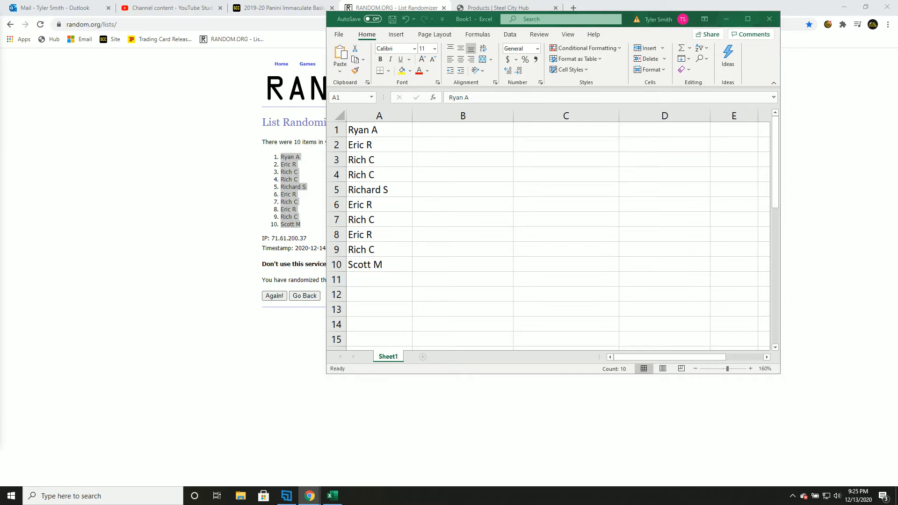
pyautogui.doubleClick(363, 129)
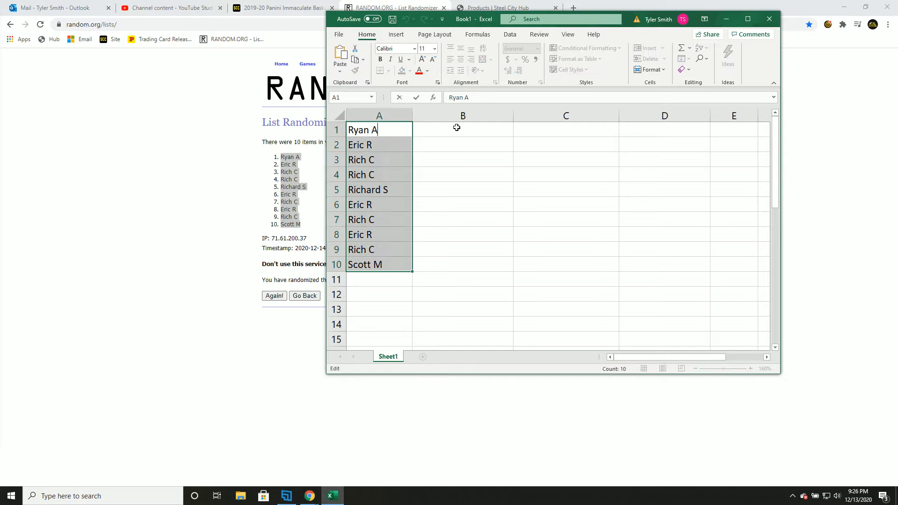
pyautogui.click(463, 129)
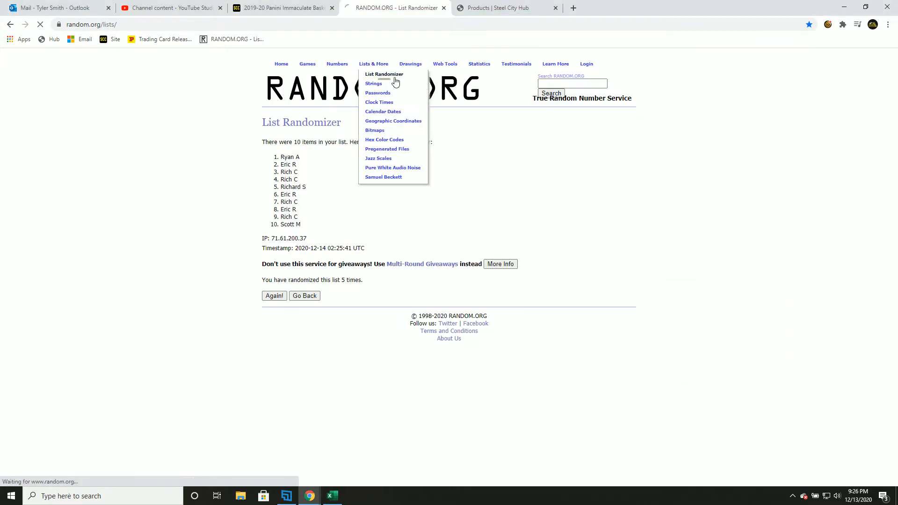
# Enter the digits 0–9 in a fresh randomizer form and shuffle them five times, ending 7, 2, 6, 4, 0, 3, 1, 8, 5, 9
pyautogui.click(384, 74)
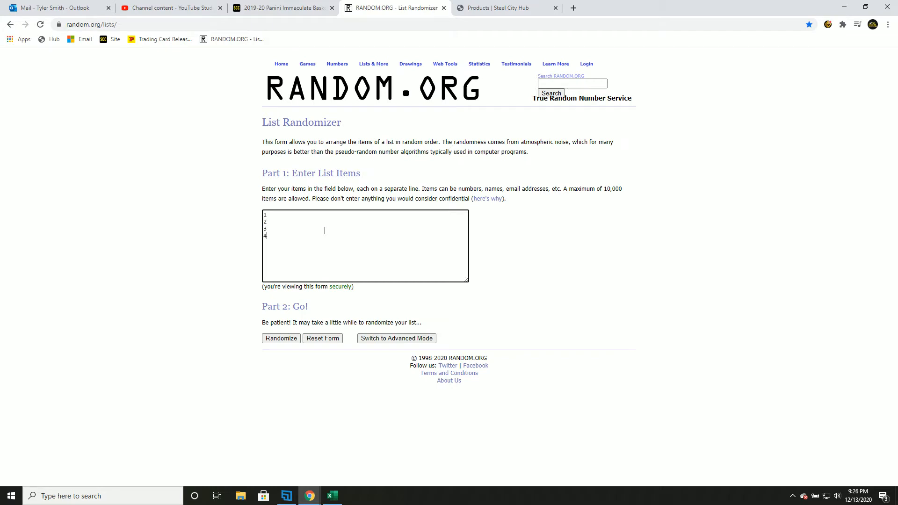
pyautogui.write('5')
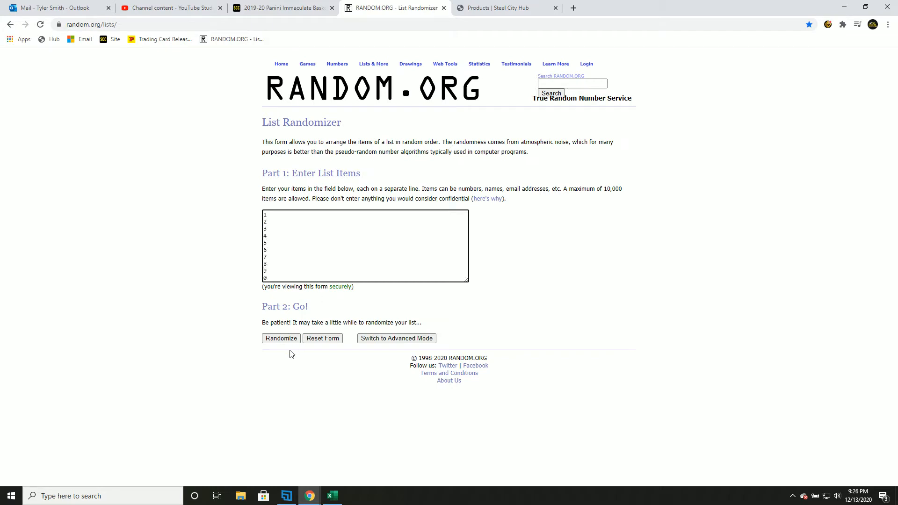
pyautogui.click(281, 338)
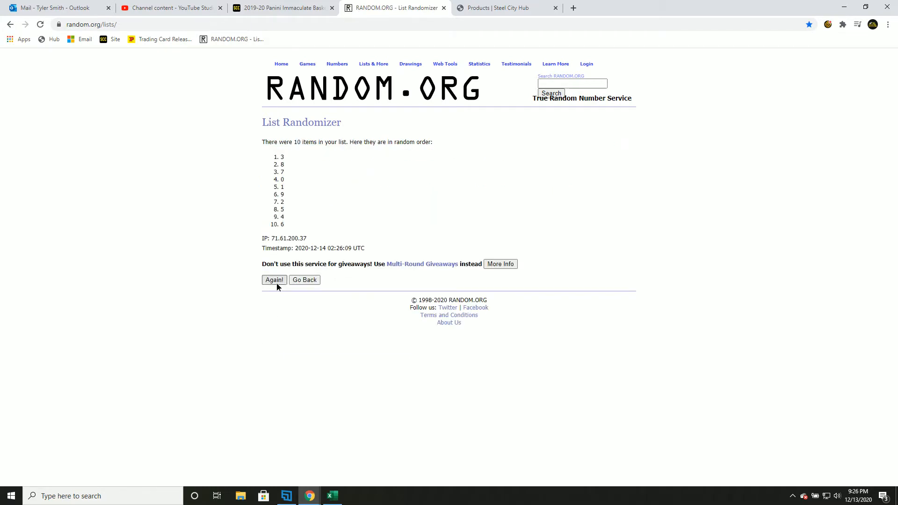
pyautogui.click(274, 280)
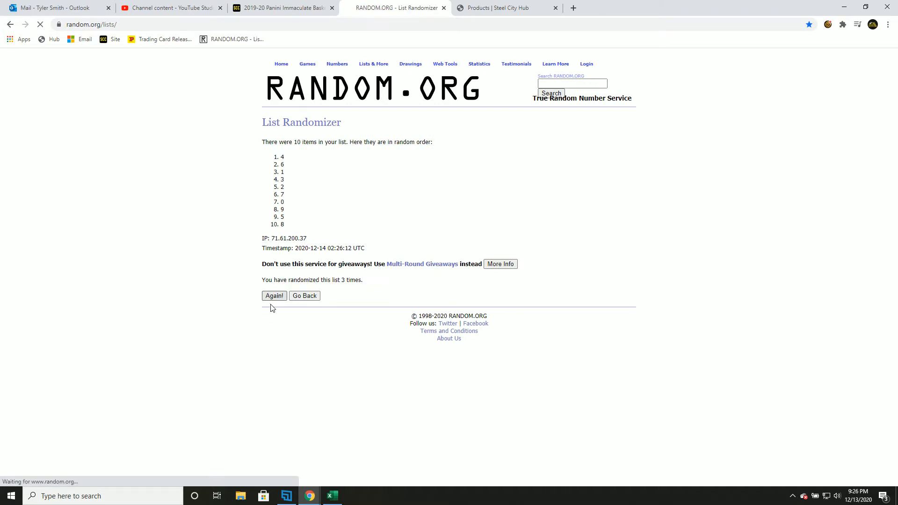
pyautogui.click(274, 296)
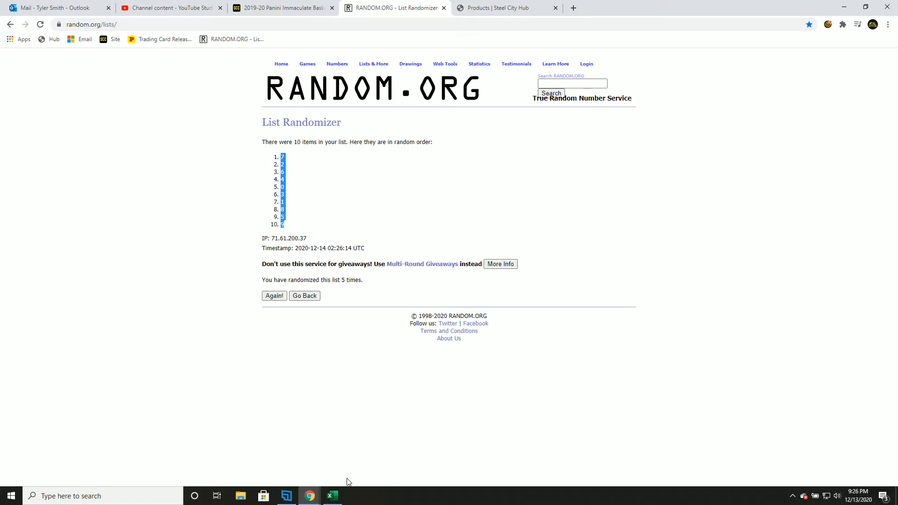
# Paste the shuffled digits 7, 2, 6, 4, 0, 3, 1, 8, 5, 9 as plain text into column B from B1
pyautogui.rightClick(420, 129)
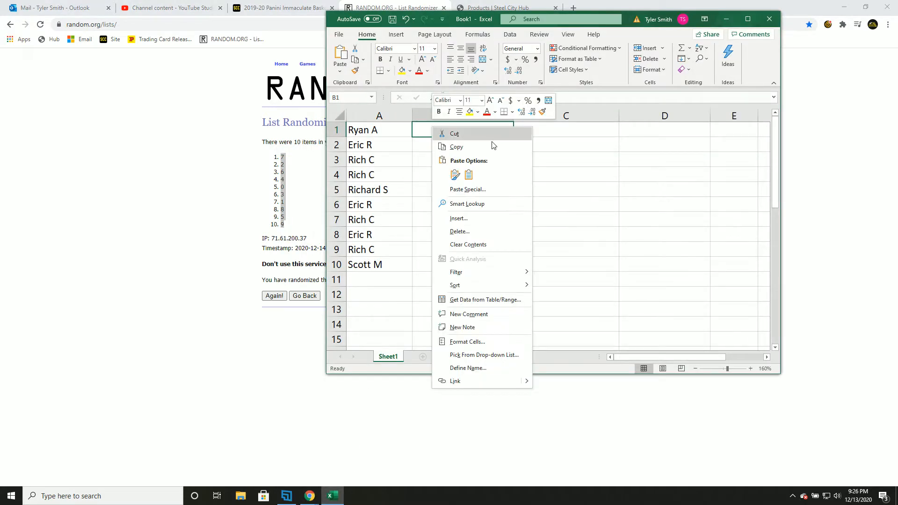
pyautogui.click(467, 188)
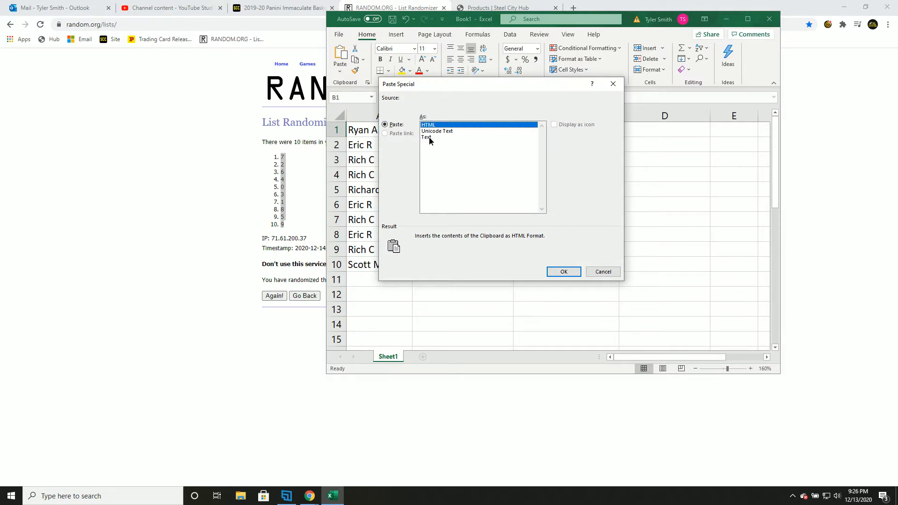
pyautogui.click(562, 271)
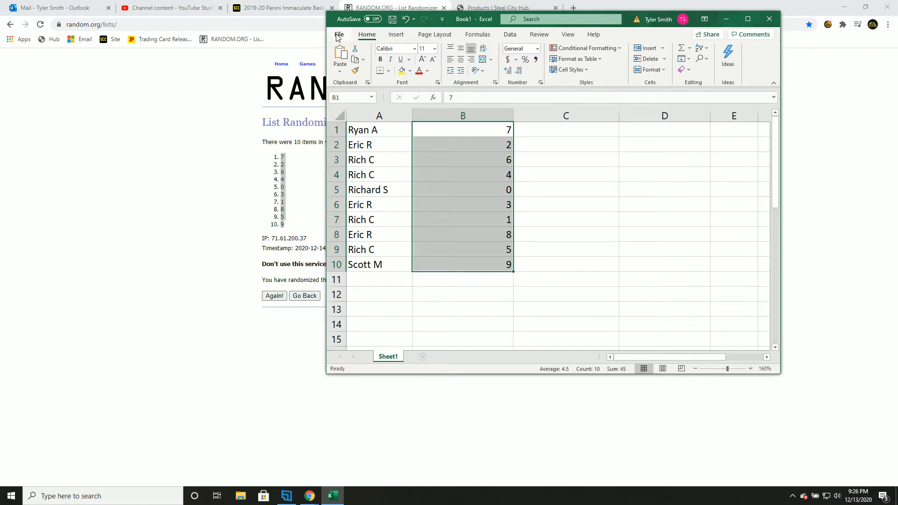
pyautogui.click(339, 34)
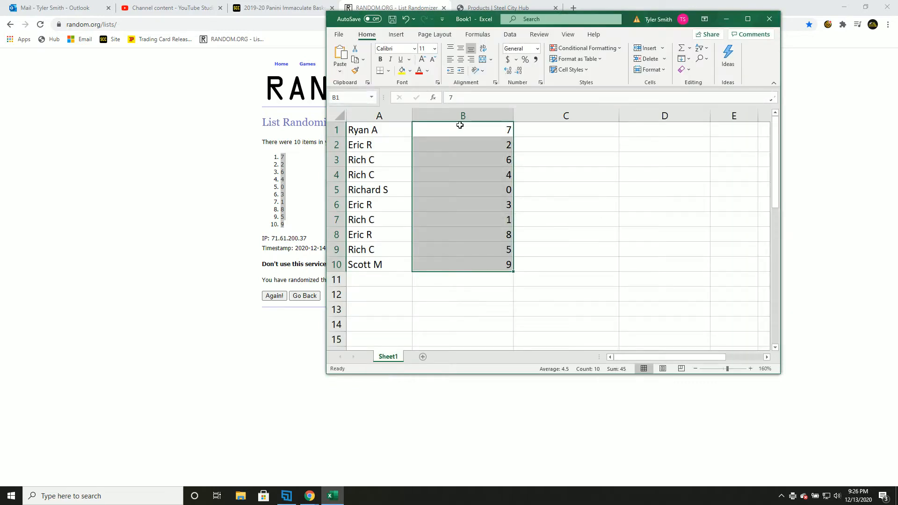
# Review the name–digit pairings by selecting the digits in rows 2, 4, 6 and 8
pyautogui.click(462, 129)
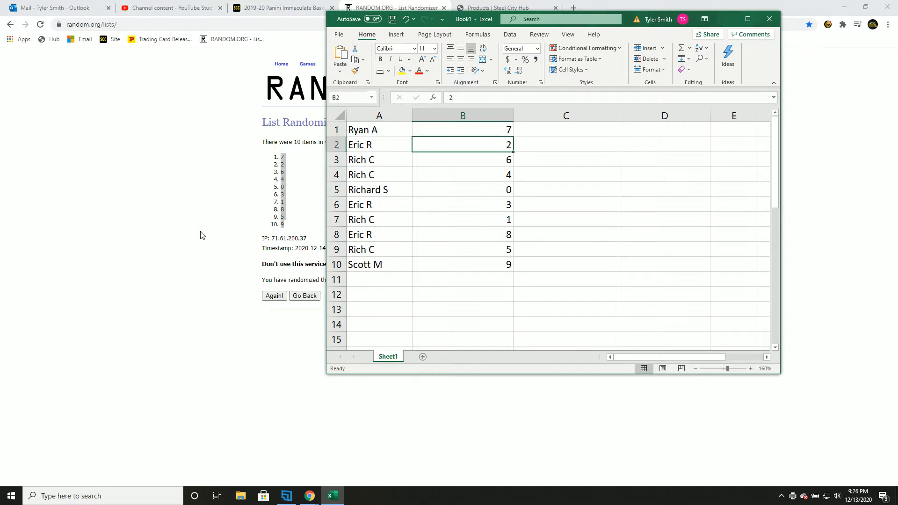
pyautogui.click(462, 174)
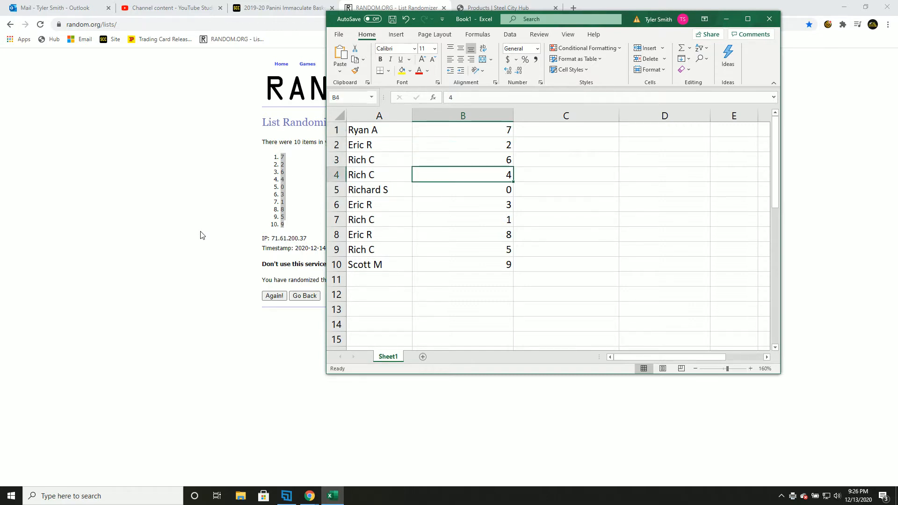
pyautogui.click(462, 205)
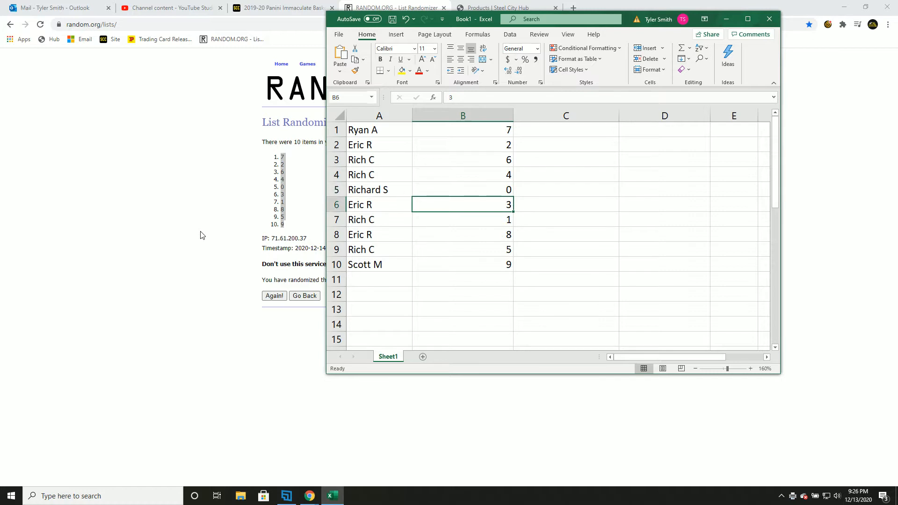
pyautogui.click(462, 234)
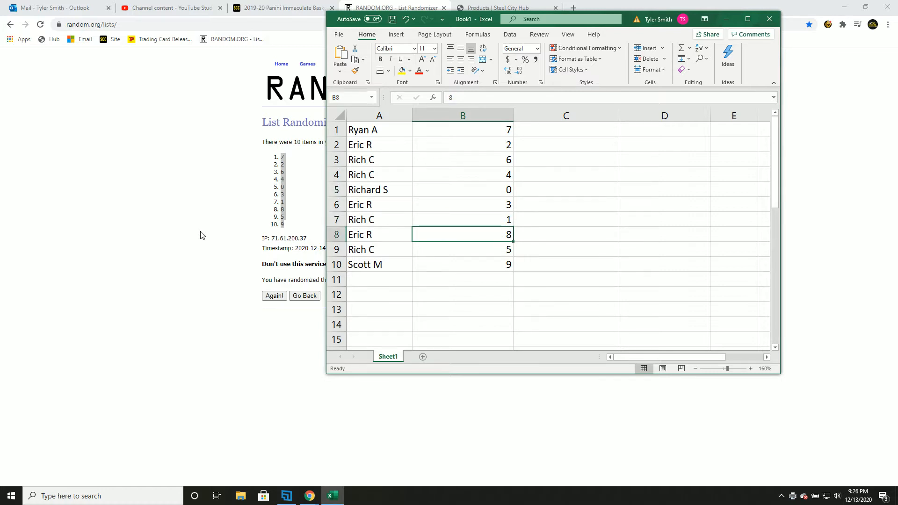
pyautogui.click(462, 263)
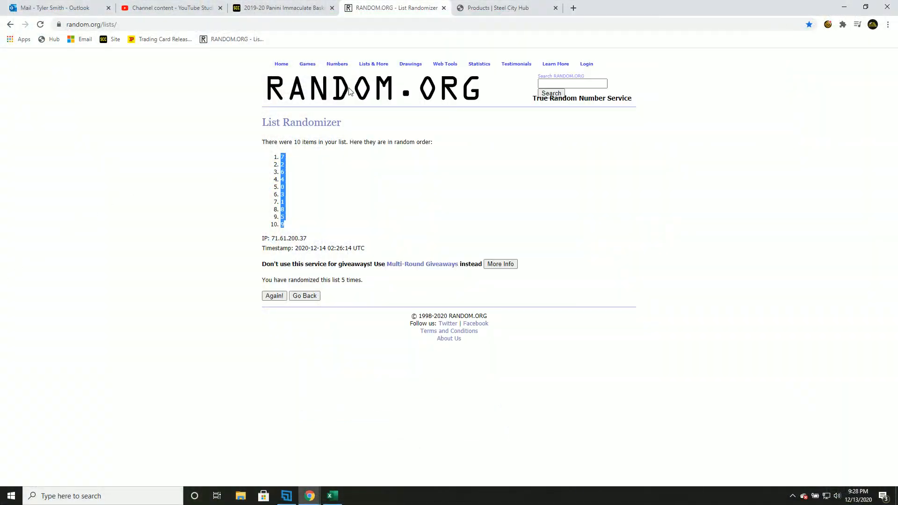
# Enter digits 1–9 and 0 anew, shuffle five times to 9, 7, 2, 6, 0, 3, 1, 5, 8, 4, and select 9 as tiebreak
pyautogui.click(304, 295)
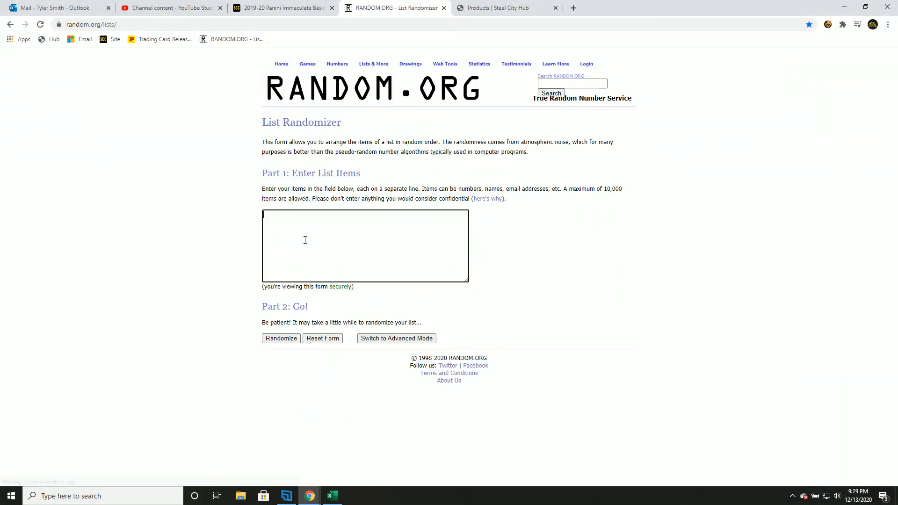
pyautogui.write('1')
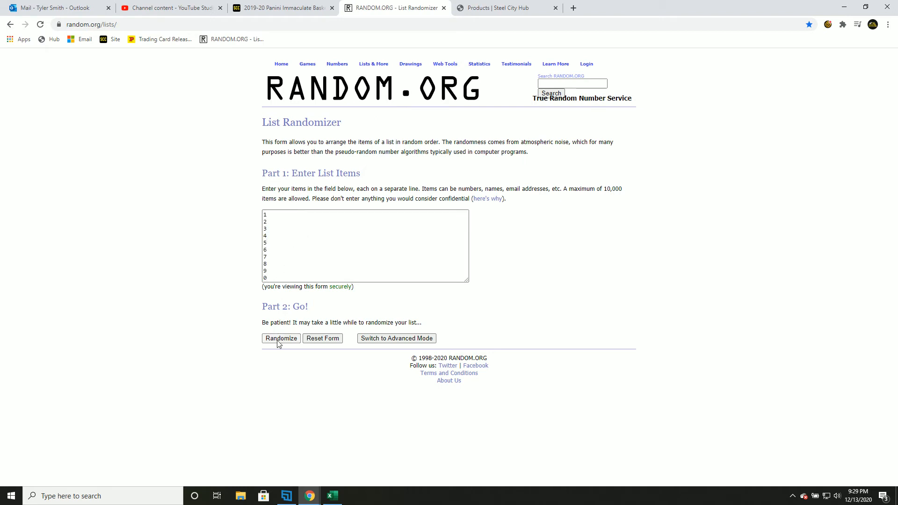
pyautogui.click(281, 338)
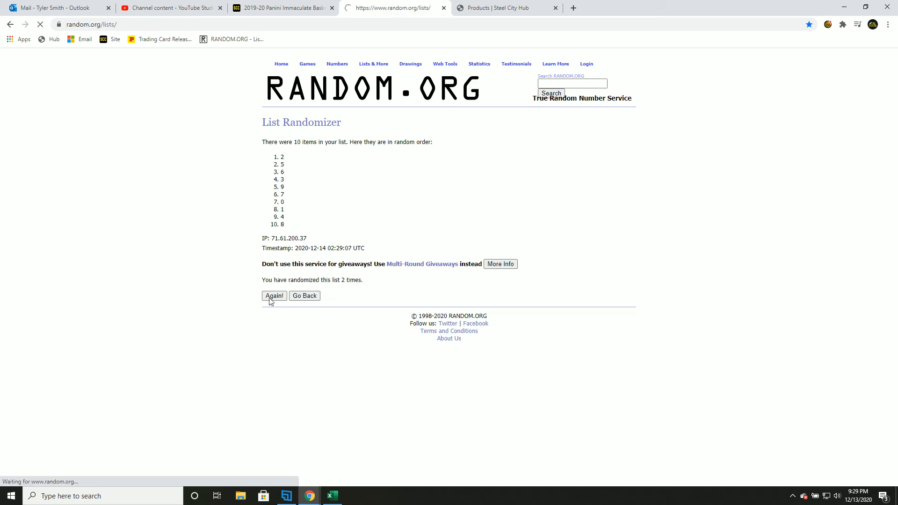
pyautogui.click(274, 295)
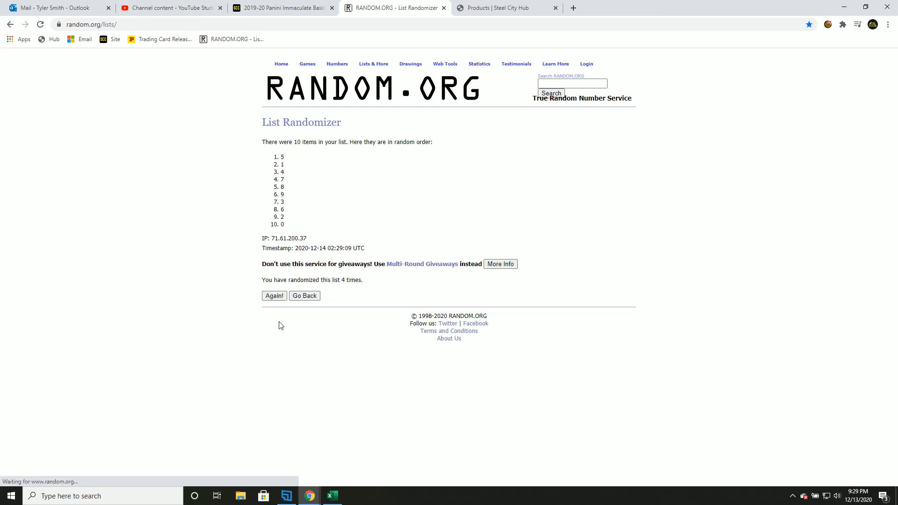
pyautogui.click(274, 296)
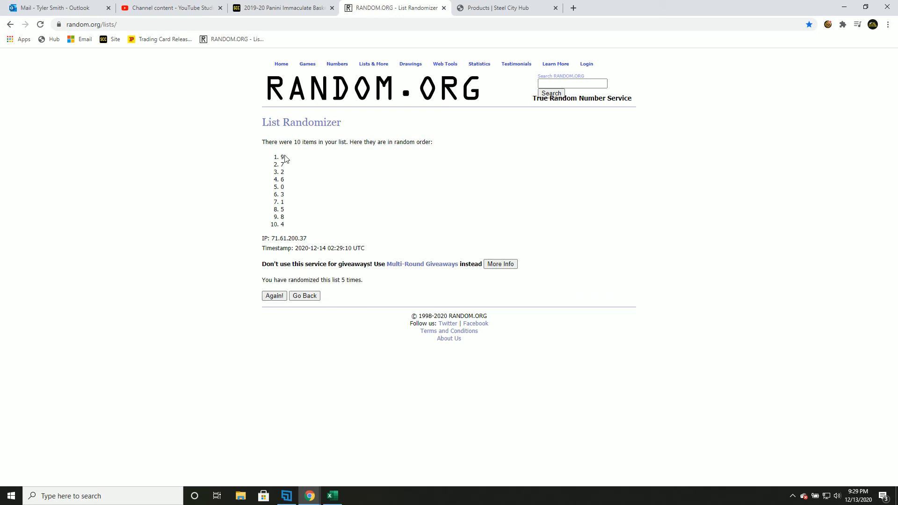
pyautogui.doubleClick(281, 157)
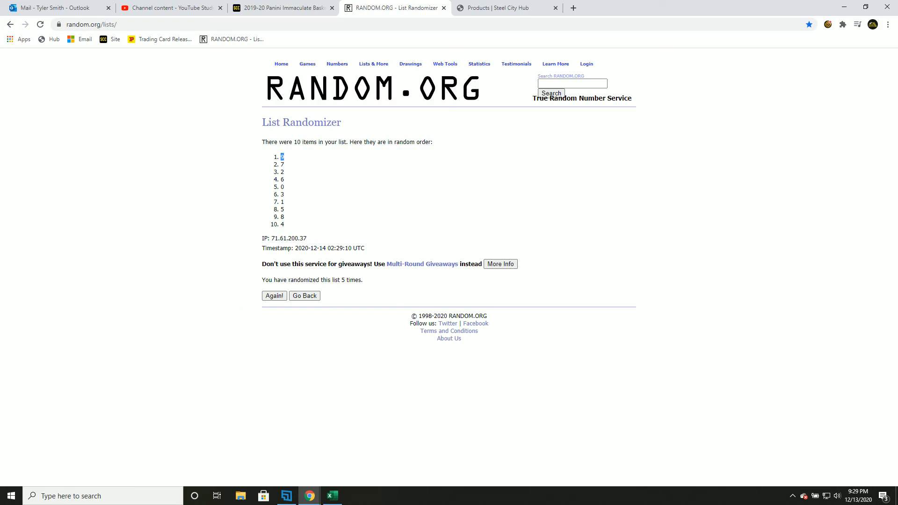